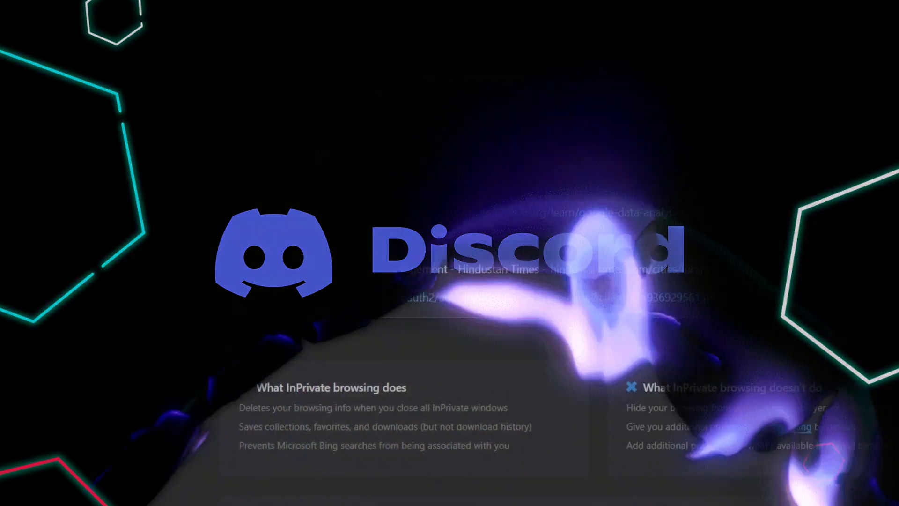
Visit discord.com's login and registration pages, then return to the Discord homepage
type("Discord")
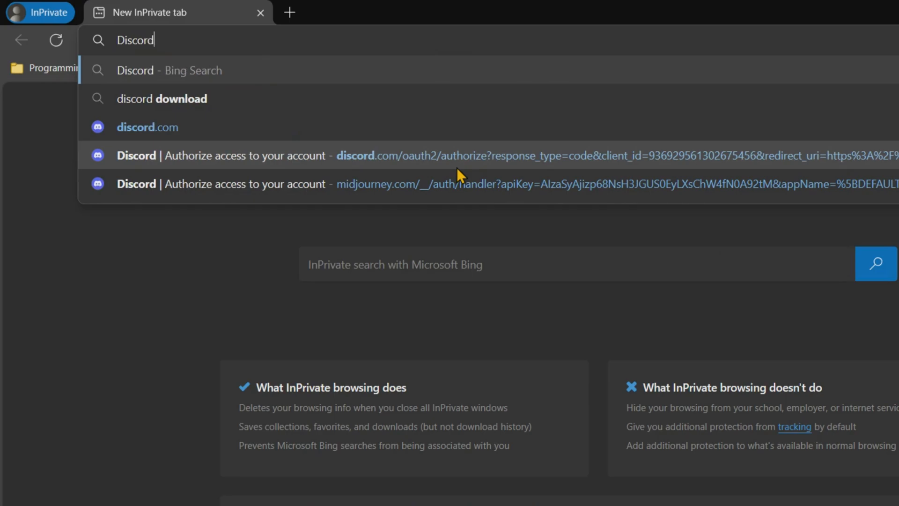
left_click(147, 127)
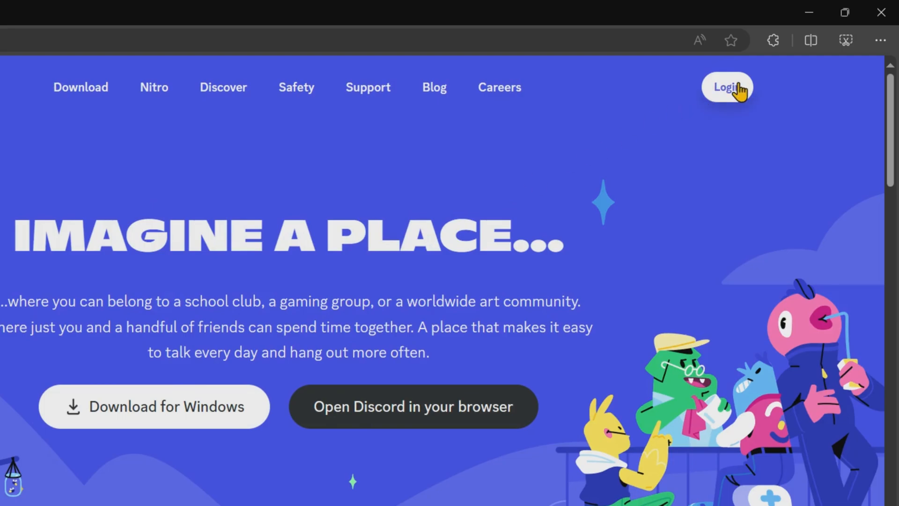
left_click(726, 88)
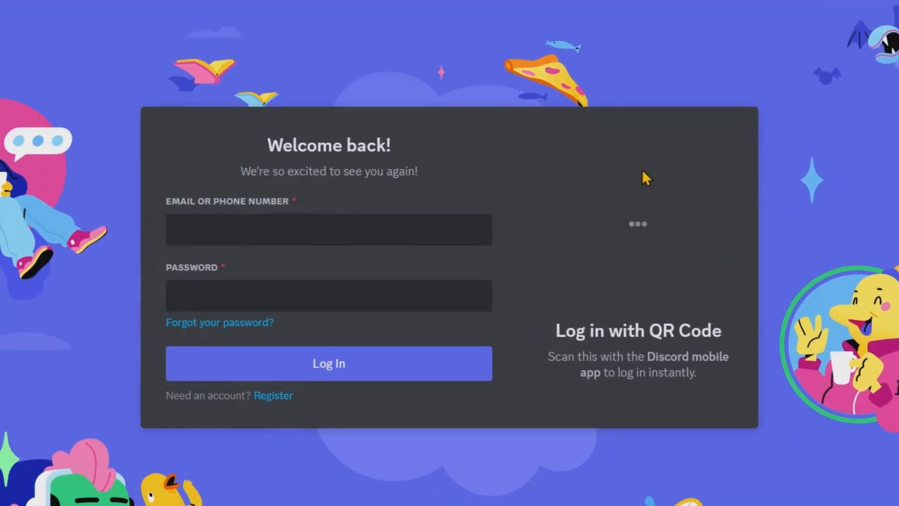
left_click(273, 395)
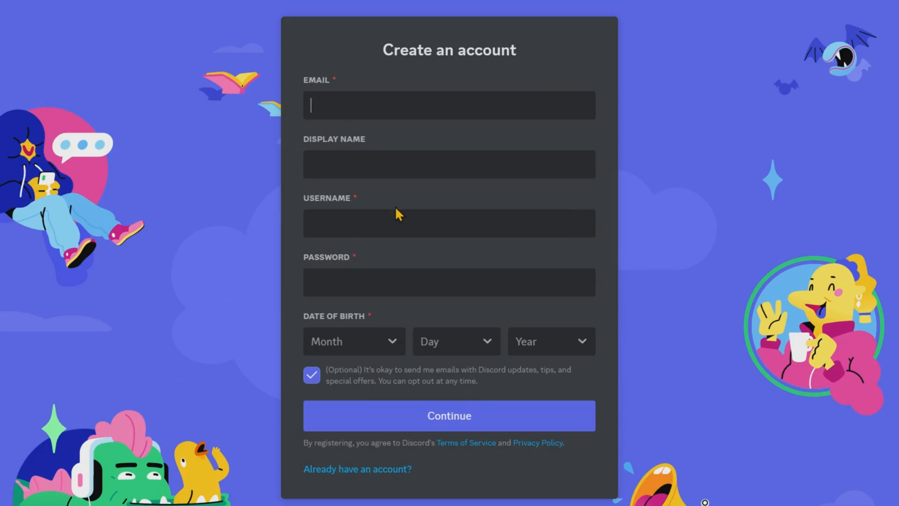
mouse_move(507, 178)
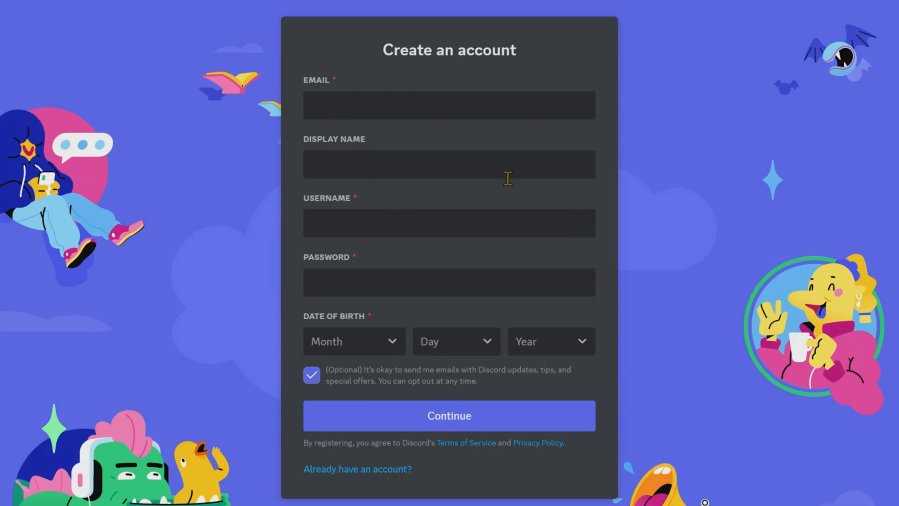
left_click(357, 468)
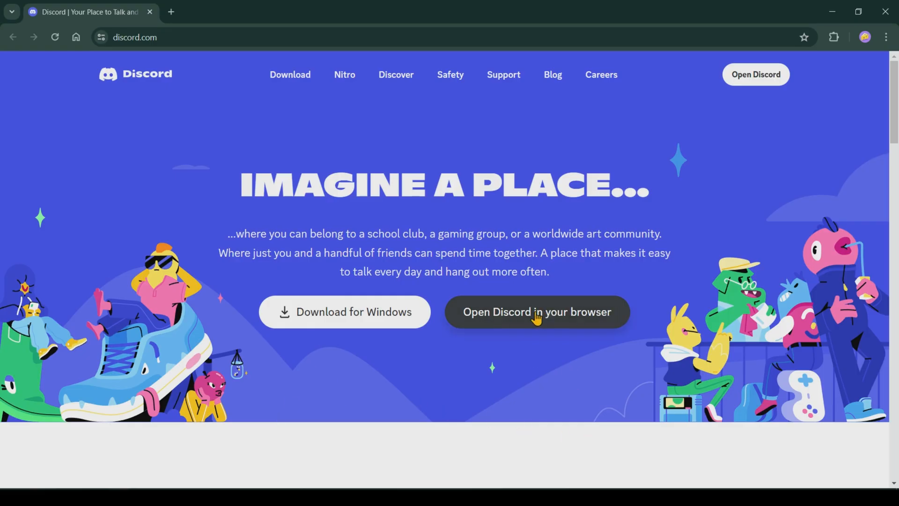
Open Discord in the browser and reach the Midjourney server invite via Google
left_click(536, 312)
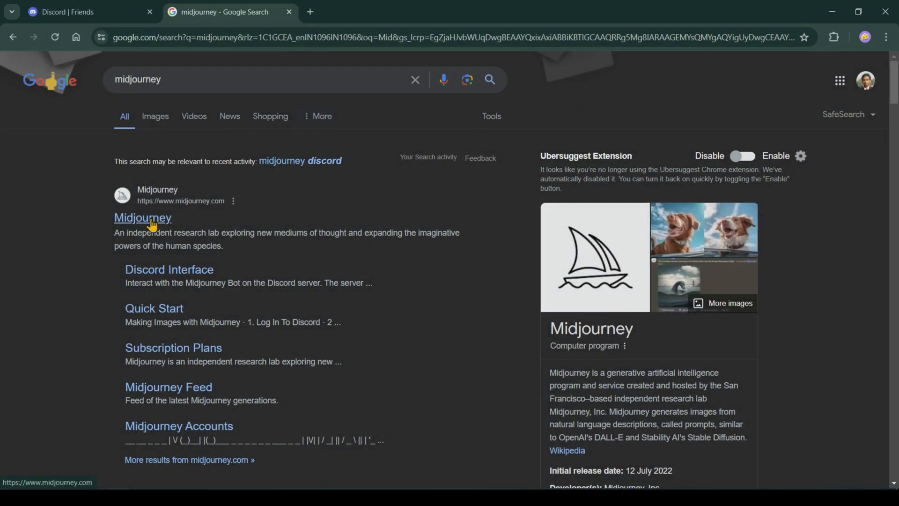
left_click(142, 218)
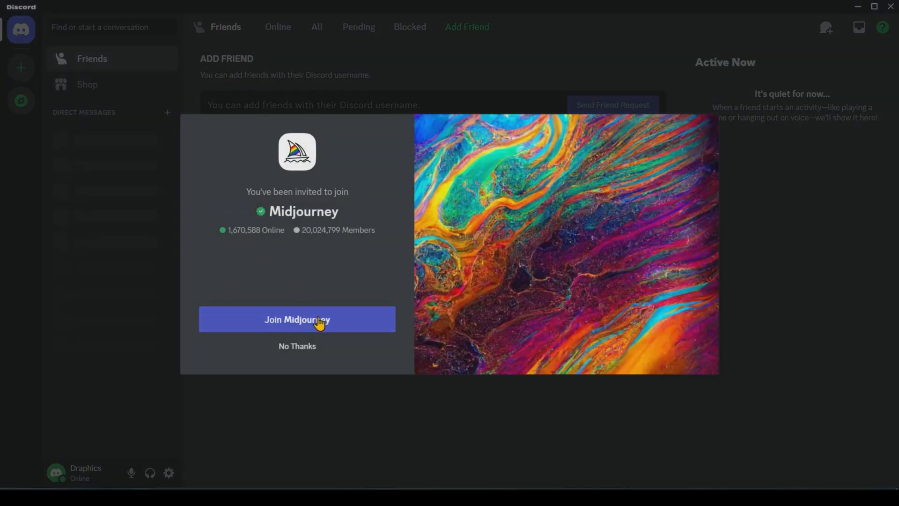
Join the Midjourney server and accept the Midjourney Bot's terms of service
left_click(297, 318)
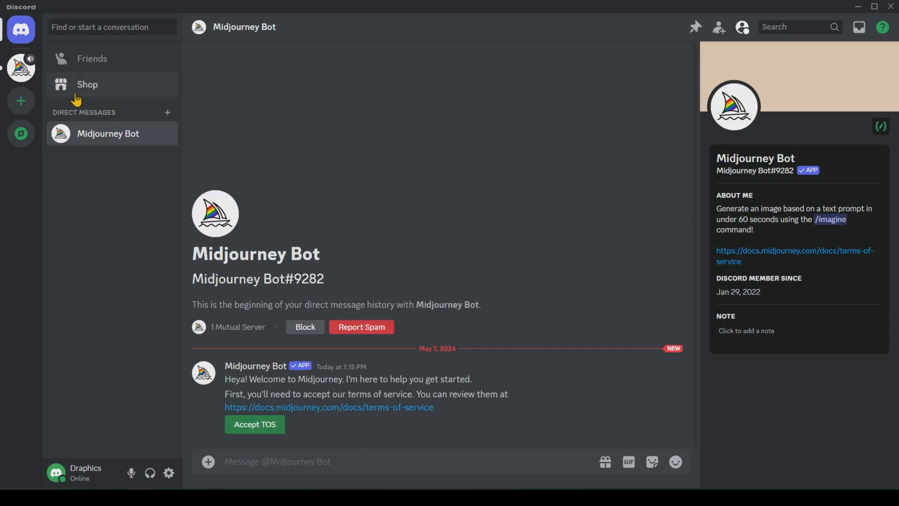
mouse_move(361, 260)
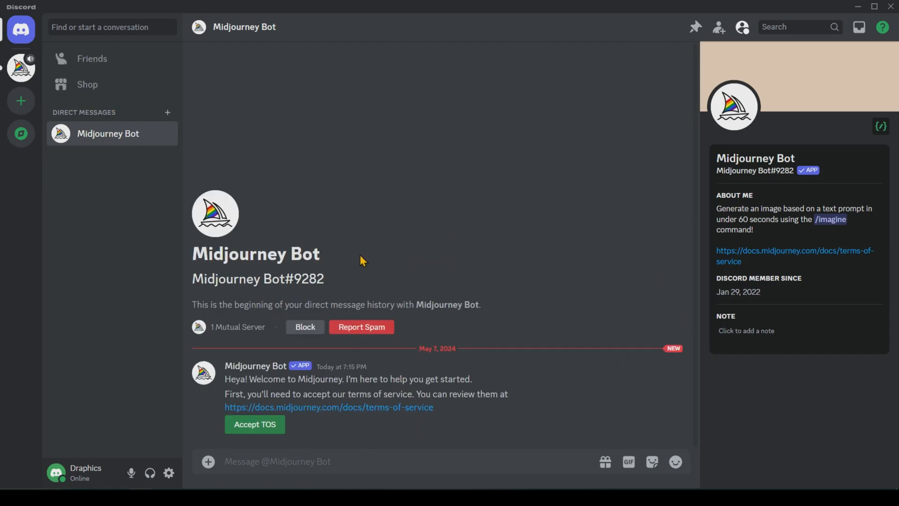
mouse_move(255, 424)
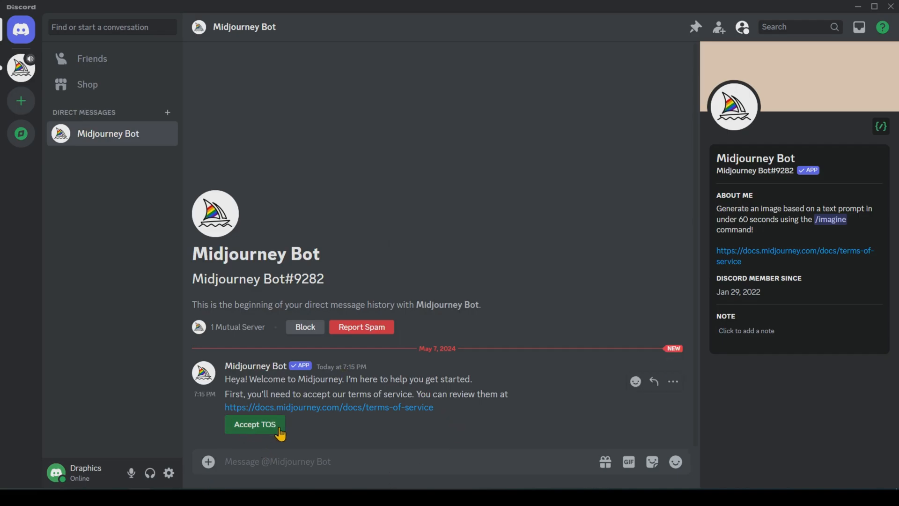
left_click(255, 425)
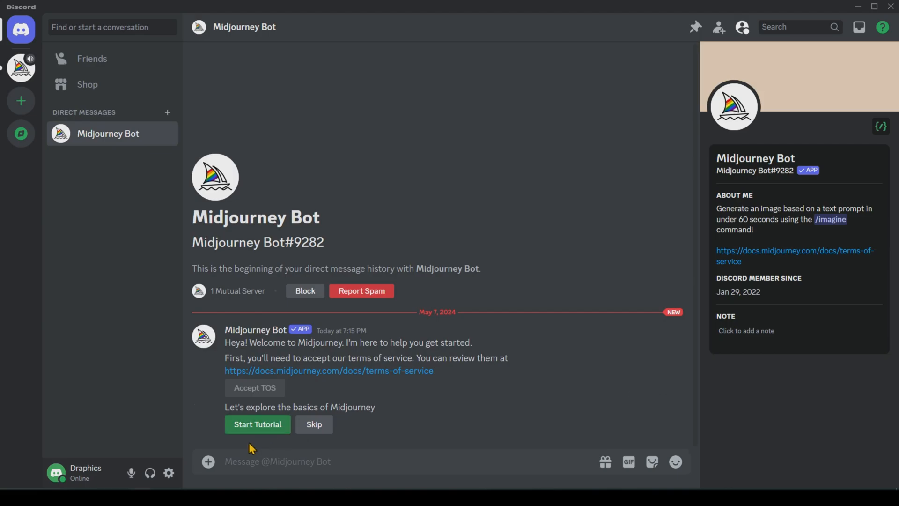
mouse_move(417, 358)
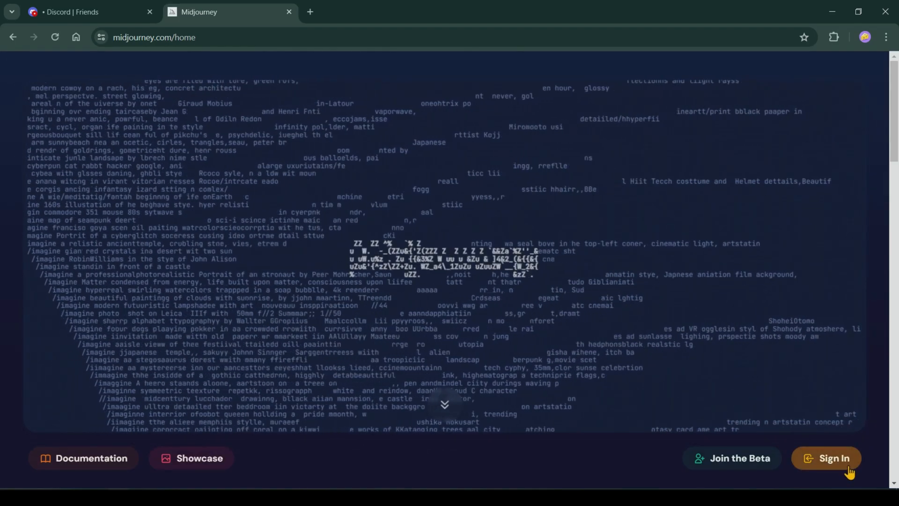
Sign in to midjourney.com by authorising it with the Discord account
left_click(826, 458)
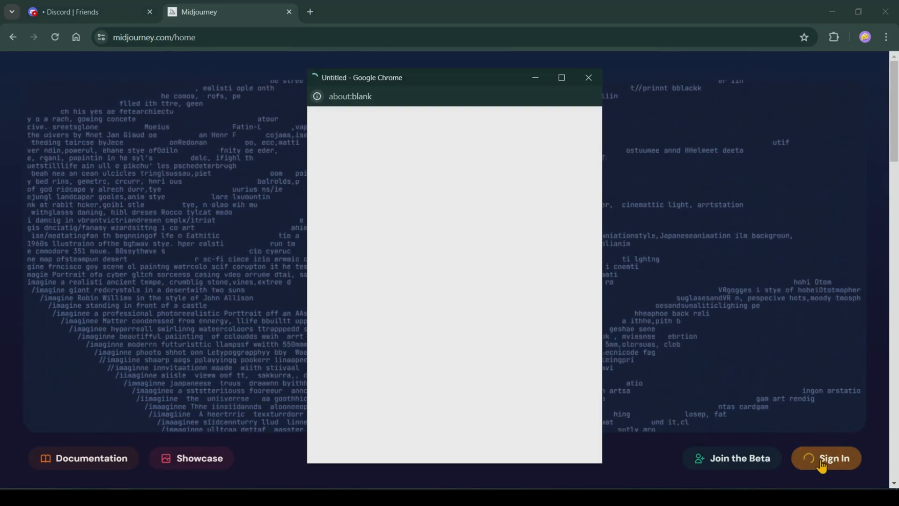
left_click(825, 458)
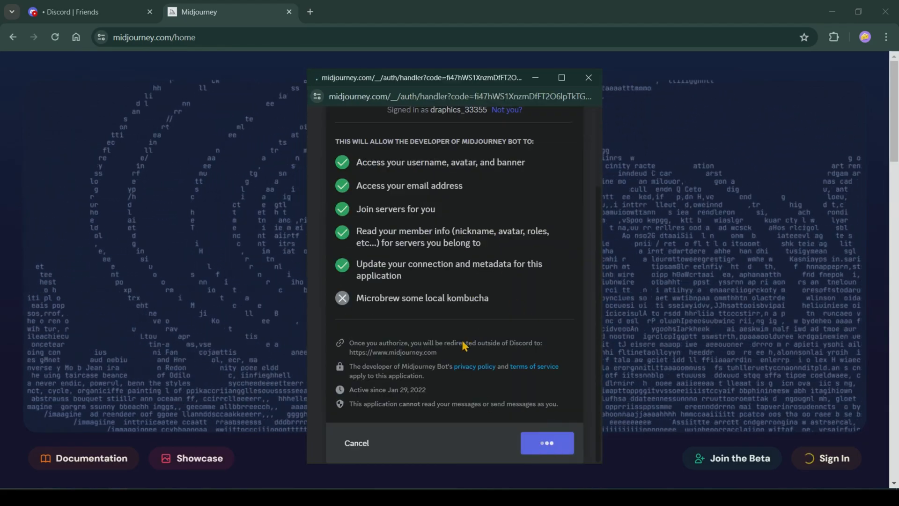
left_click(545, 442)
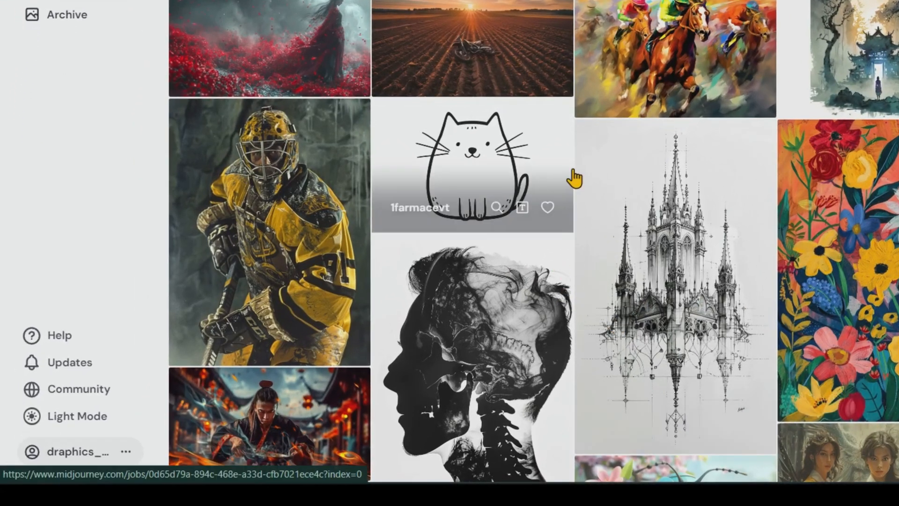
mouse_move(143, 451)
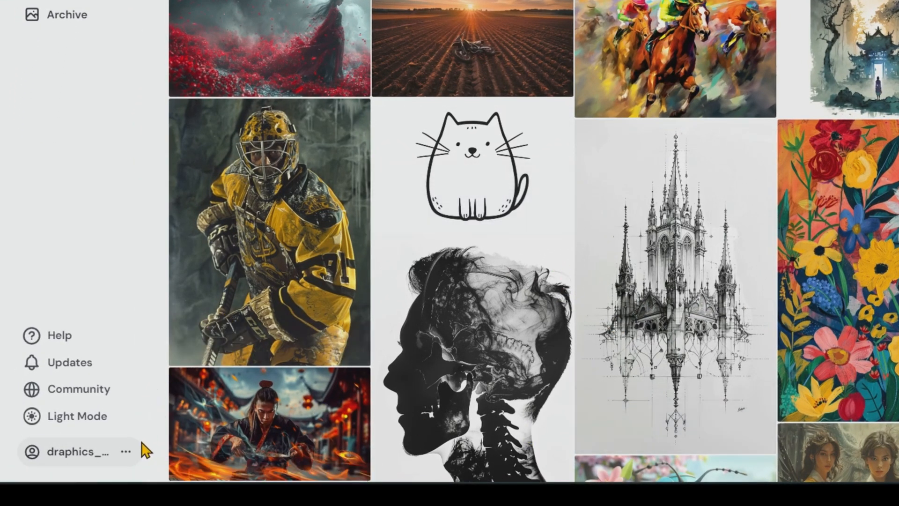
Review the Basic, Standard and Pro subscription plans, then switch back to the Discord app
left_click(125, 452)
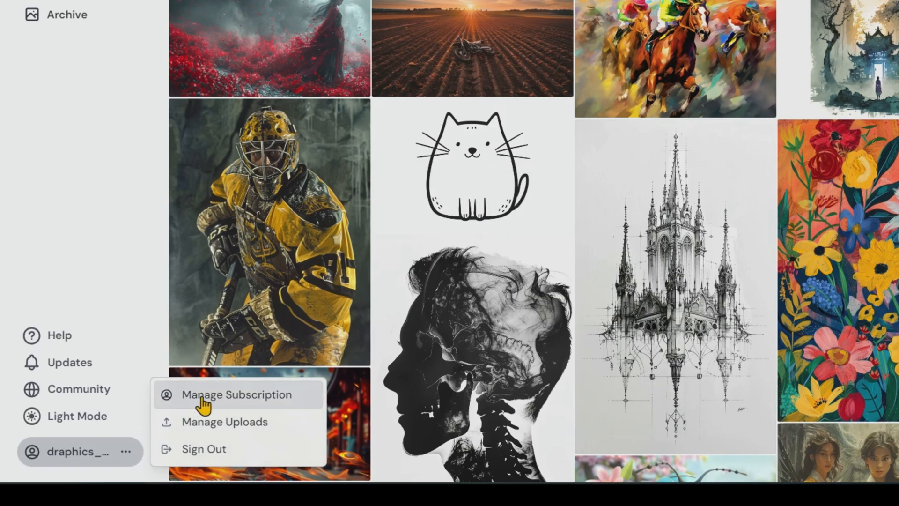
left_click(236, 394)
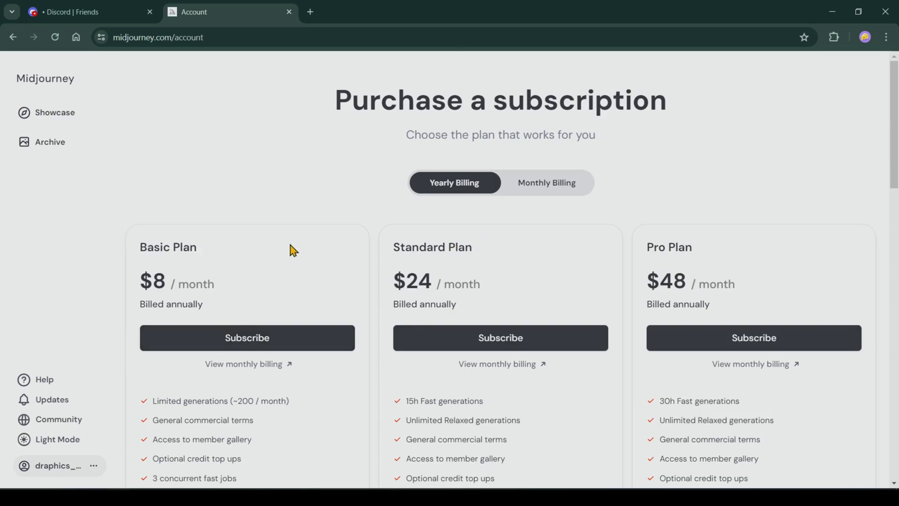
scroll("down", 3)
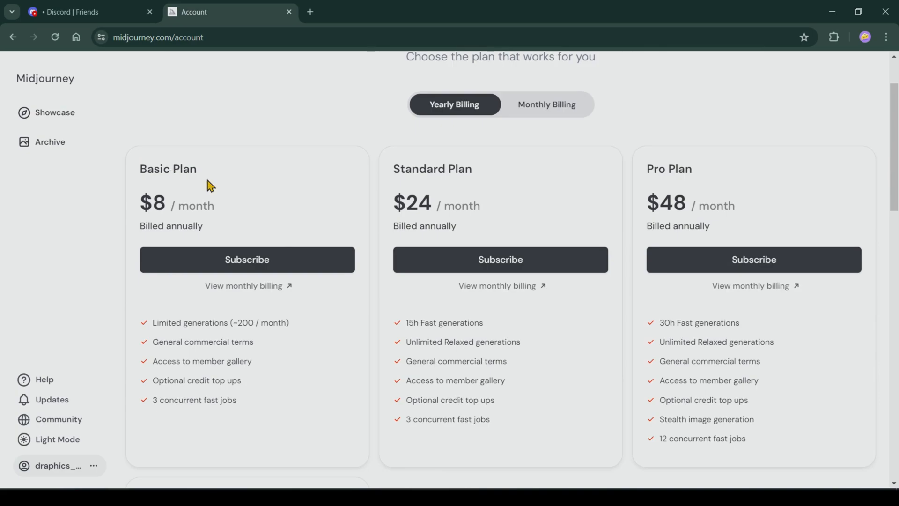
mouse_move(417, 190)
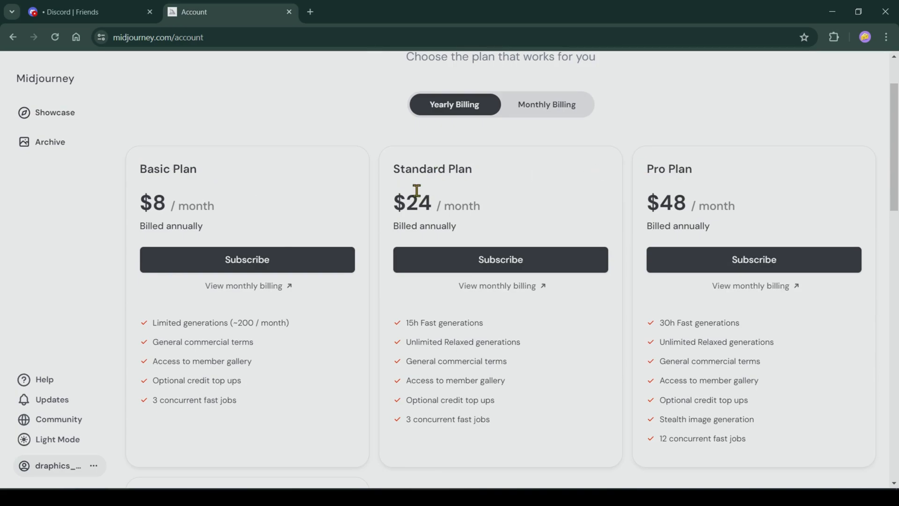
left_click(546, 104)
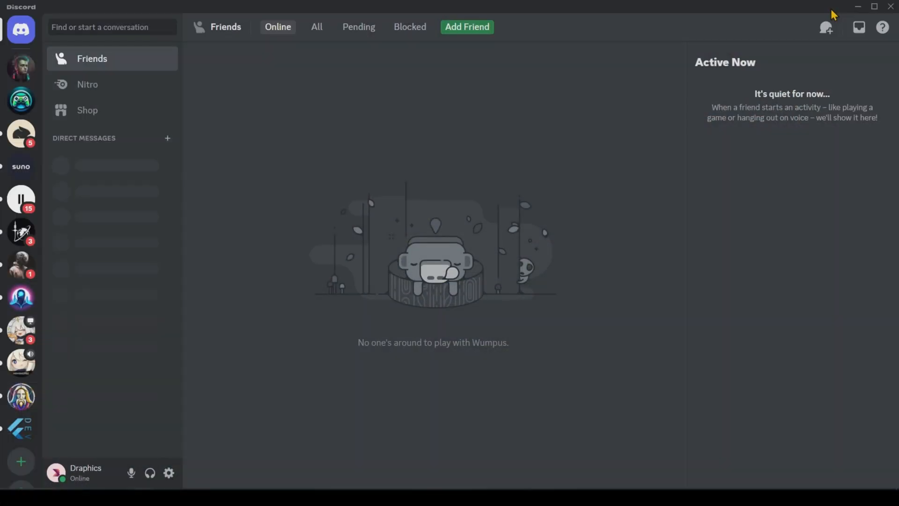
mouse_move(217, 367)
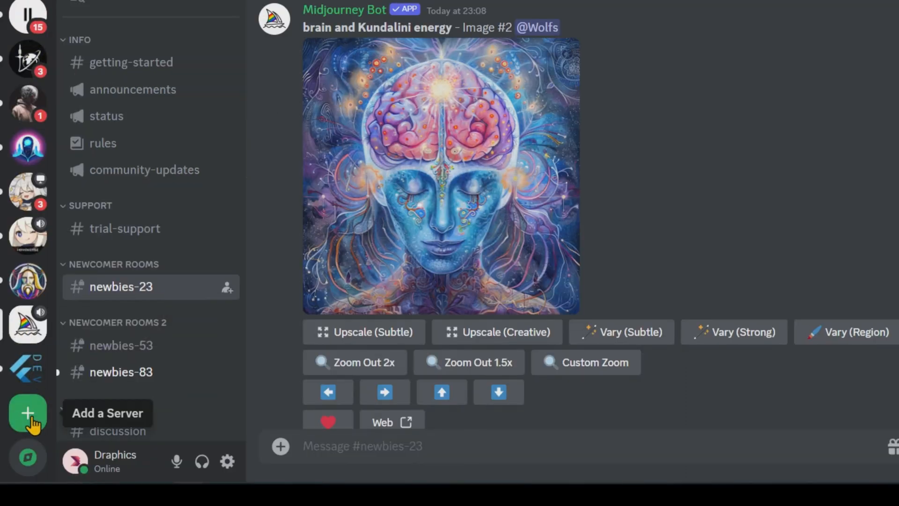
Create a new server from the Friends template for me and my friends, keeping the default name
left_click(27, 414)
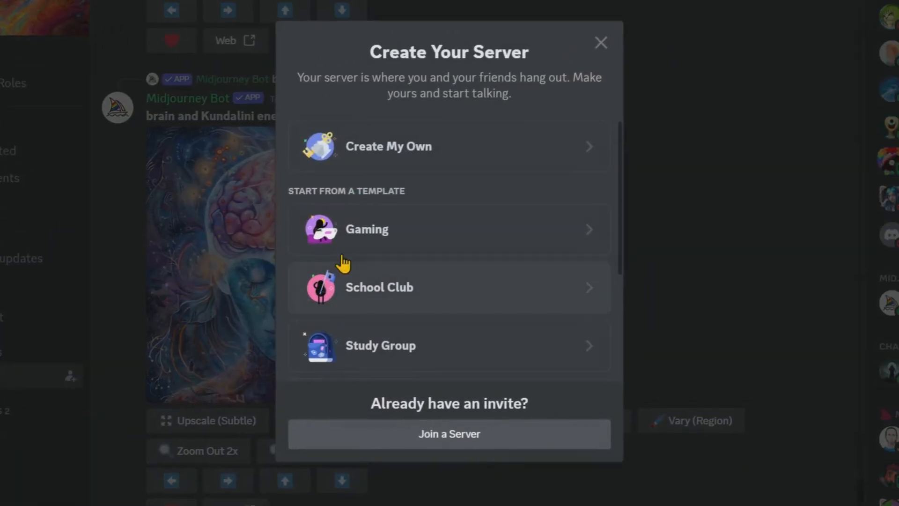
scroll("down", 3)
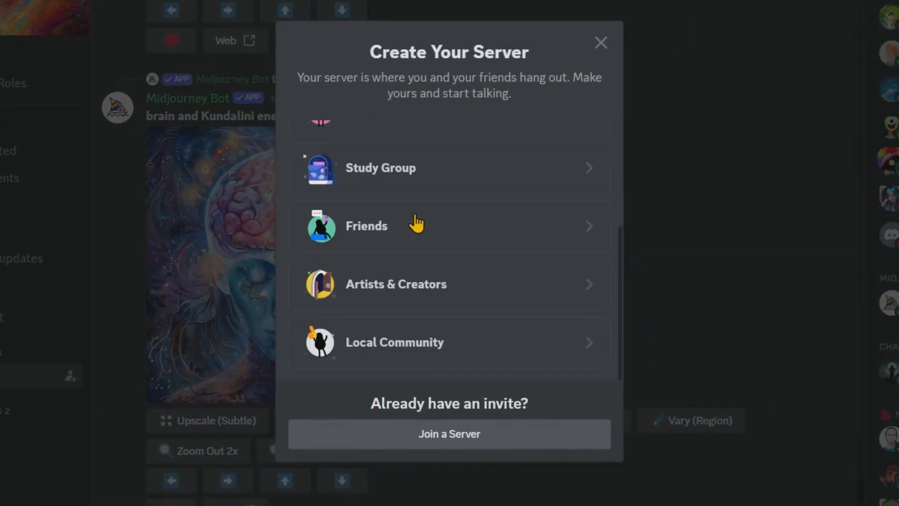
left_click(366, 226)
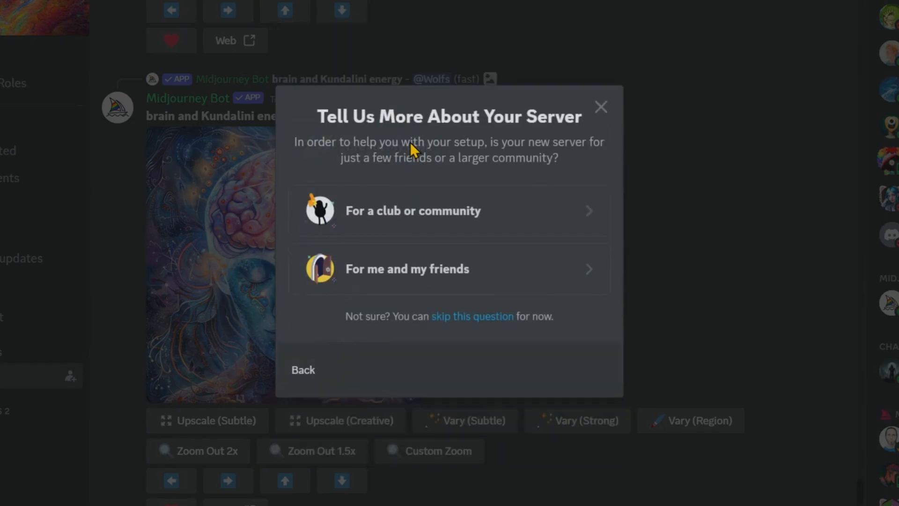
mouse_move(479, 280)
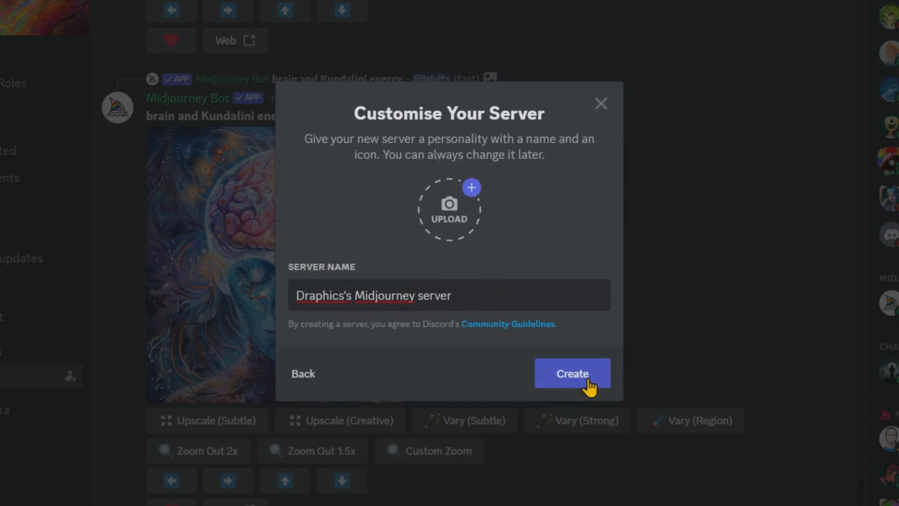
left_click(571, 373)
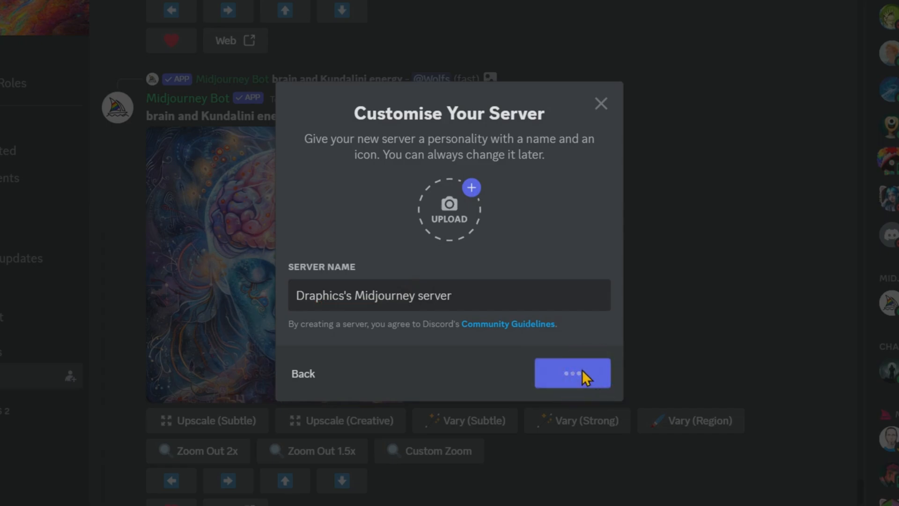
left_click(571, 373)
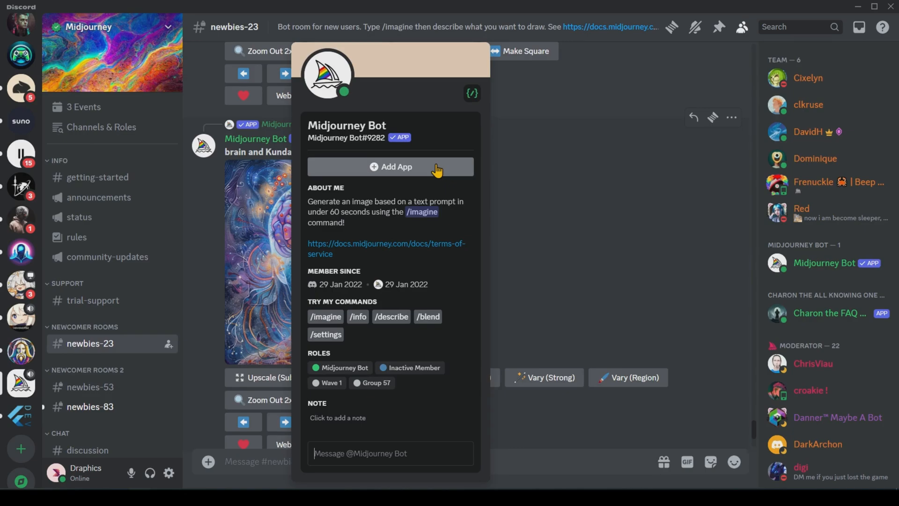
Add the Midjourney Bot app and choose the new Midjourney server as its destination
left_click(392, 166)
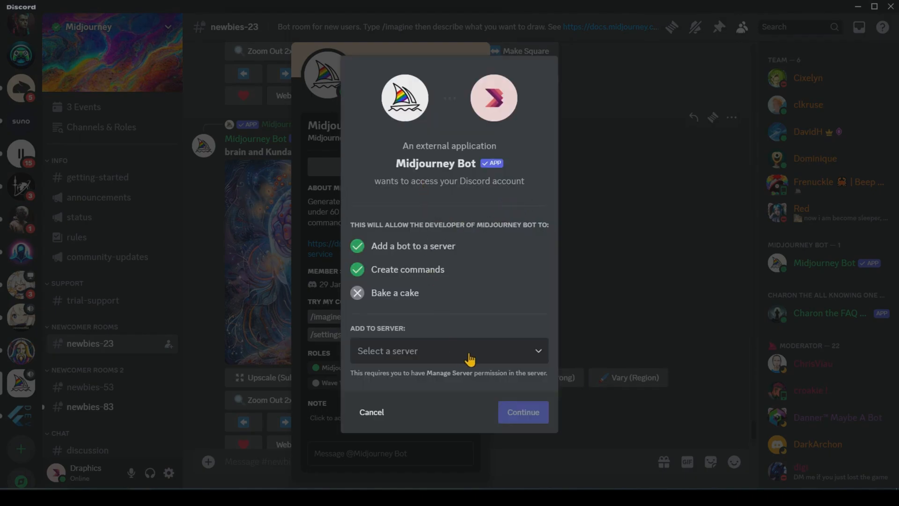
left_click(449, 351)
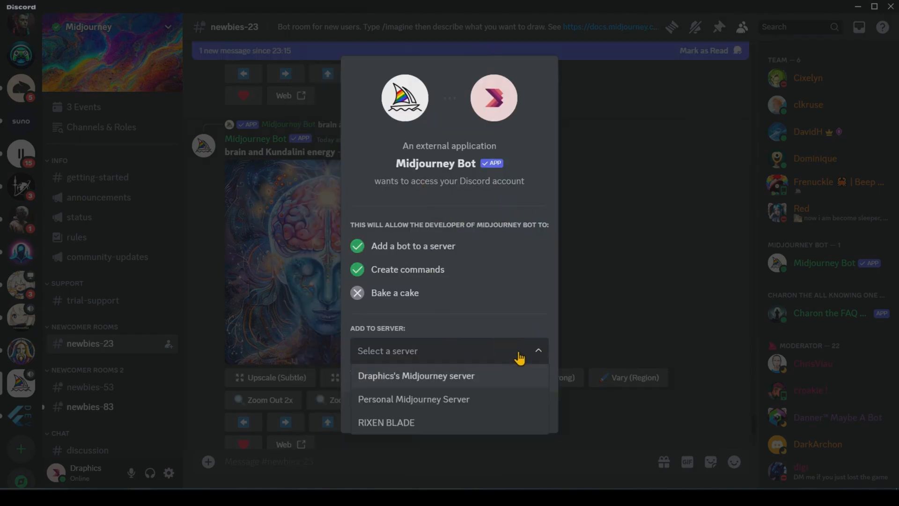
mouse_move(367, 376)
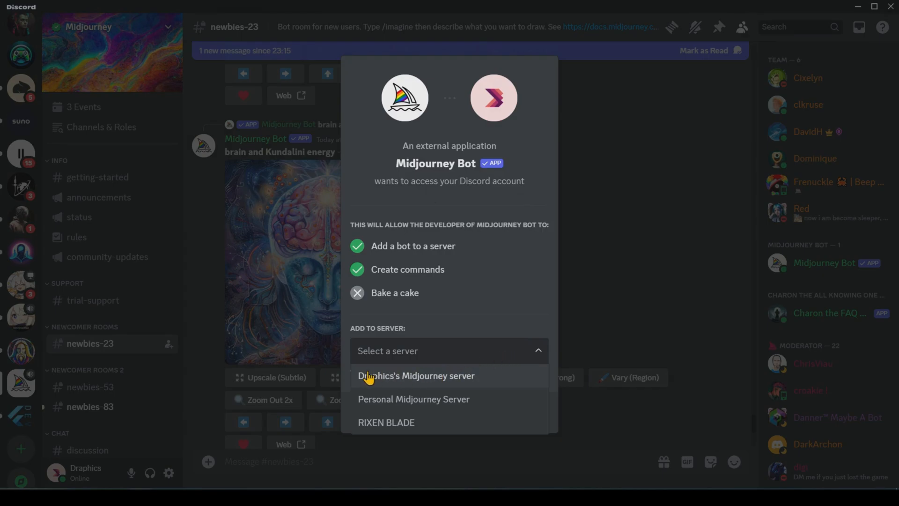
left_click(417, 375)
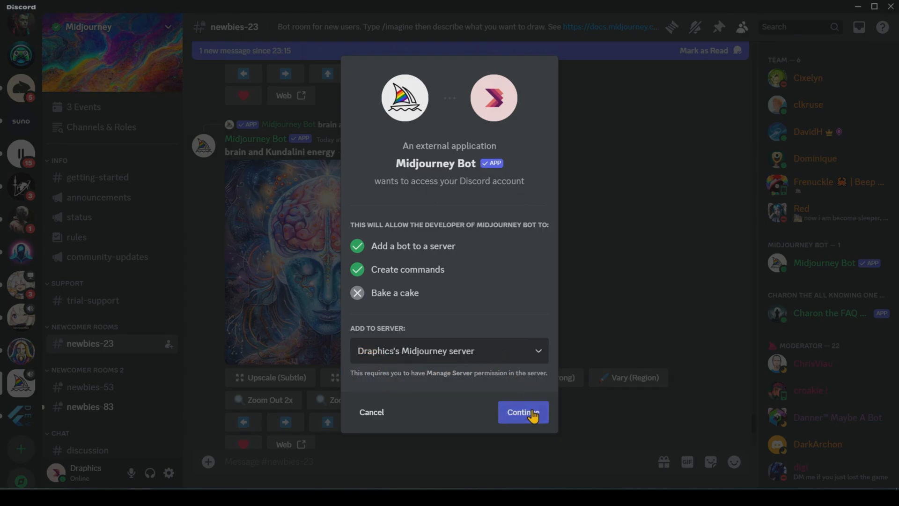
left_click(522, 412)
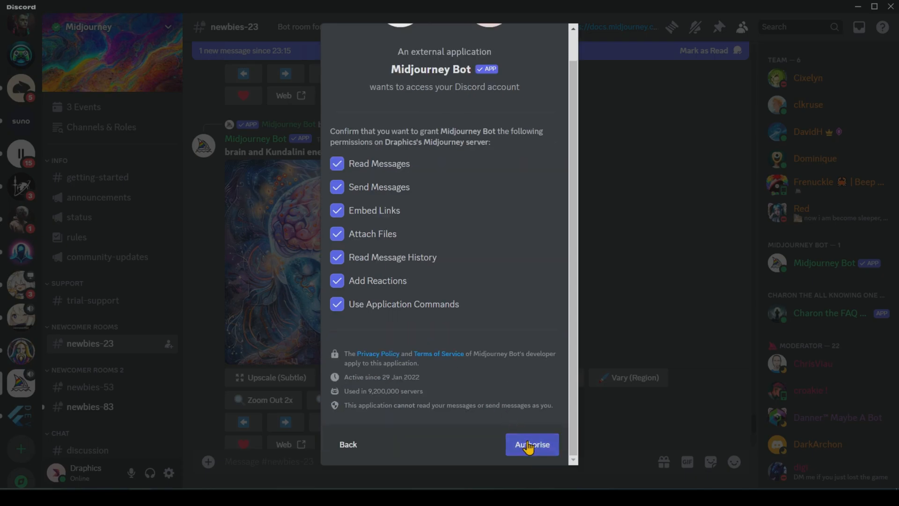
Authorise the bot's permissions, pass the human check and dismiss the success message
left_click(532, 444)
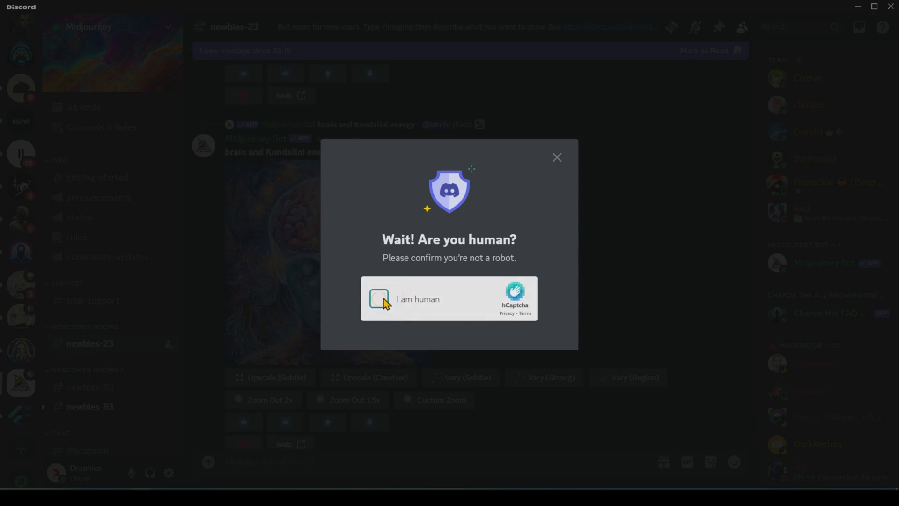
left_click(378, 299)
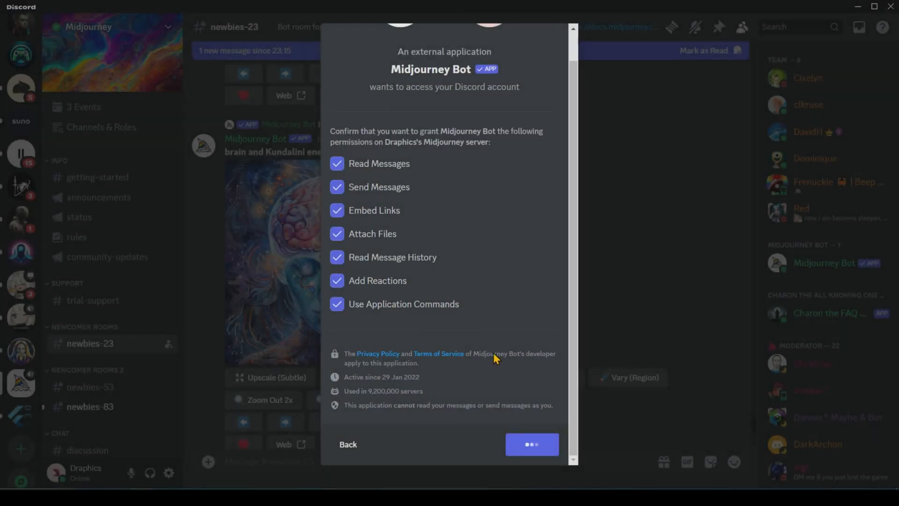
left_click(531, 444)
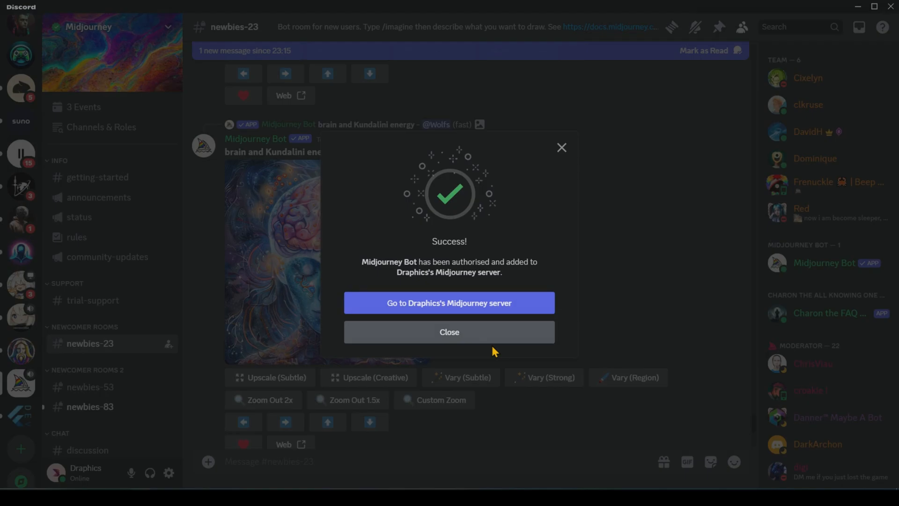
left_click(449, 302)
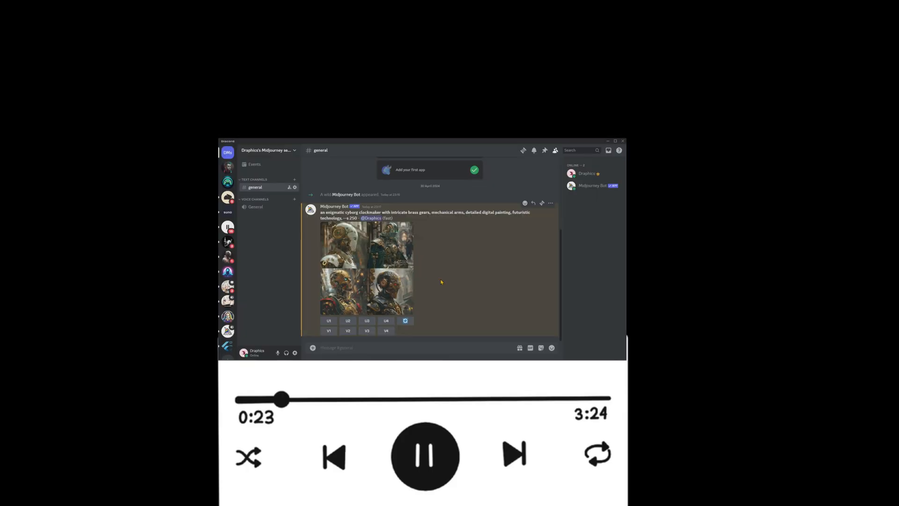